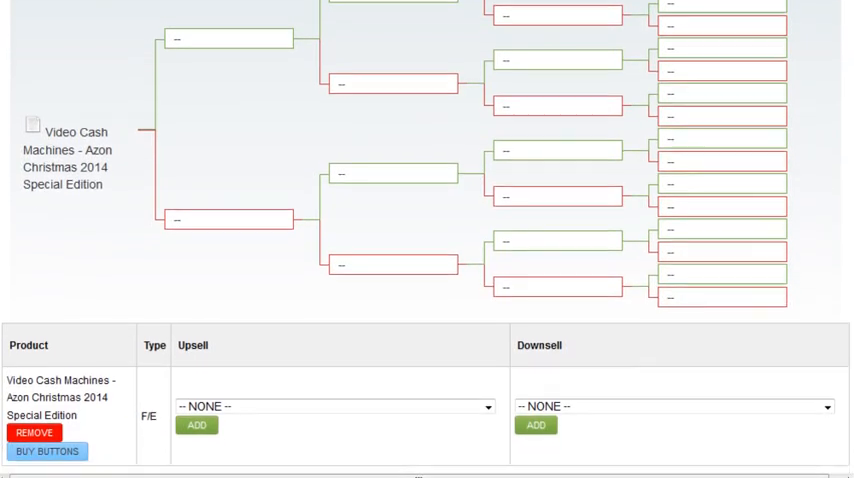
# Add VideoProfitMastery as Video Cash Machines' upsell, confirm affiliate sync, and permanently dismiss the features announcement
pyautogui.scroll(-3)
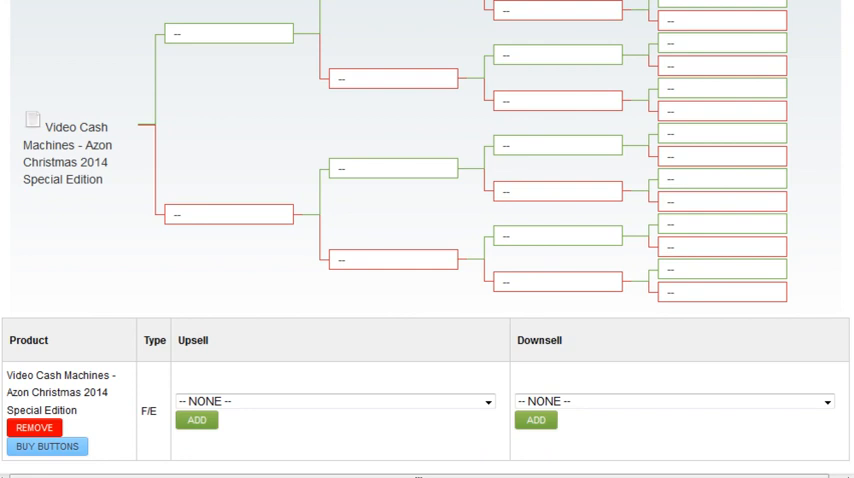
pyautogui.scroll(-3)
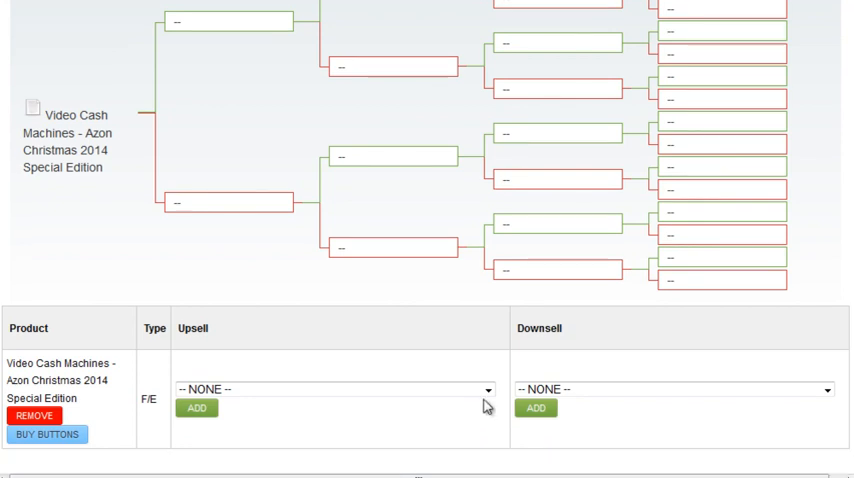
pyautogui.moveTo(12, 388)
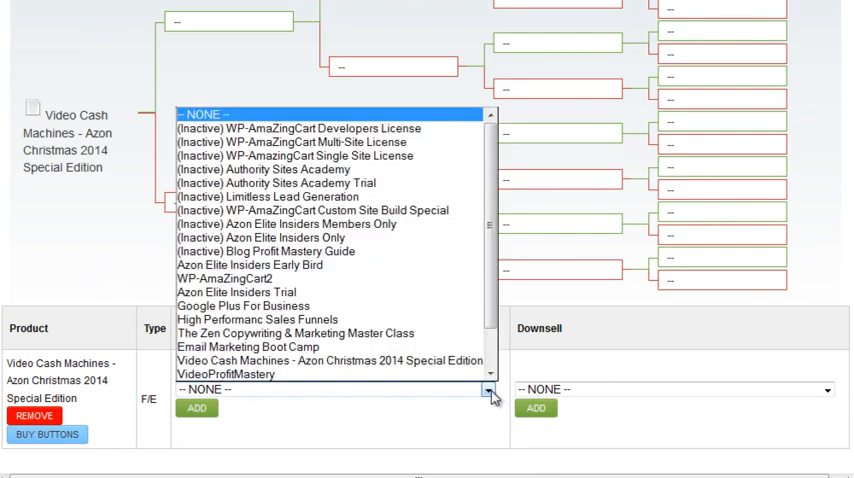
pyautogui.click(256, 374)
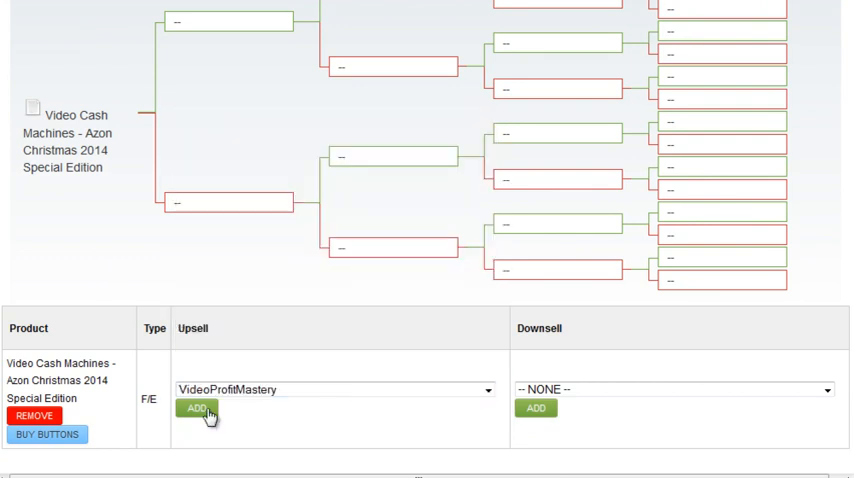
pyautogui.click(196, 408)
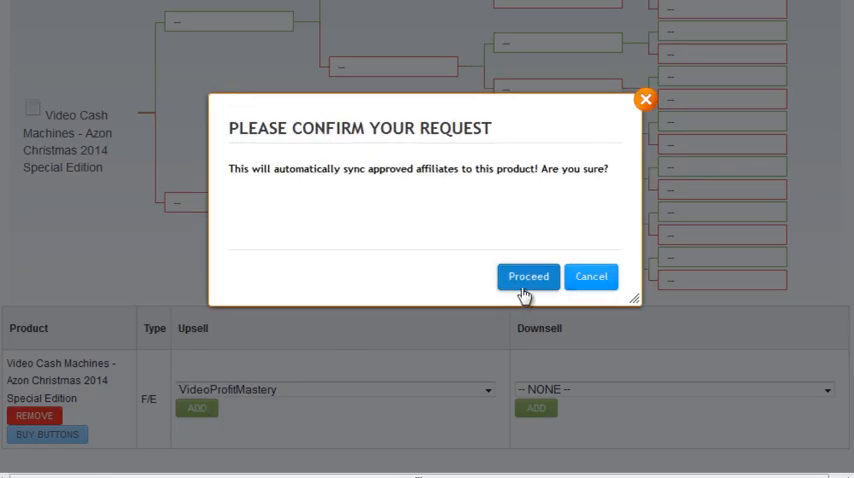
pyautogui.click(528, 276)
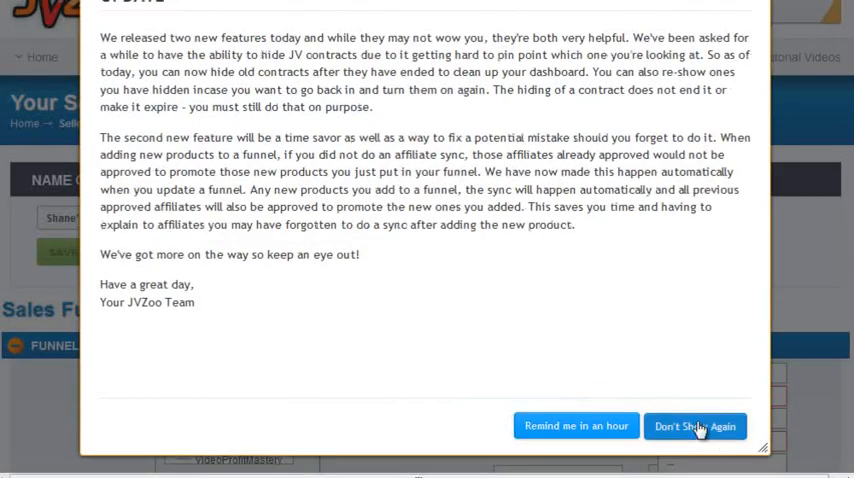
pyautogui.click(694, 426)
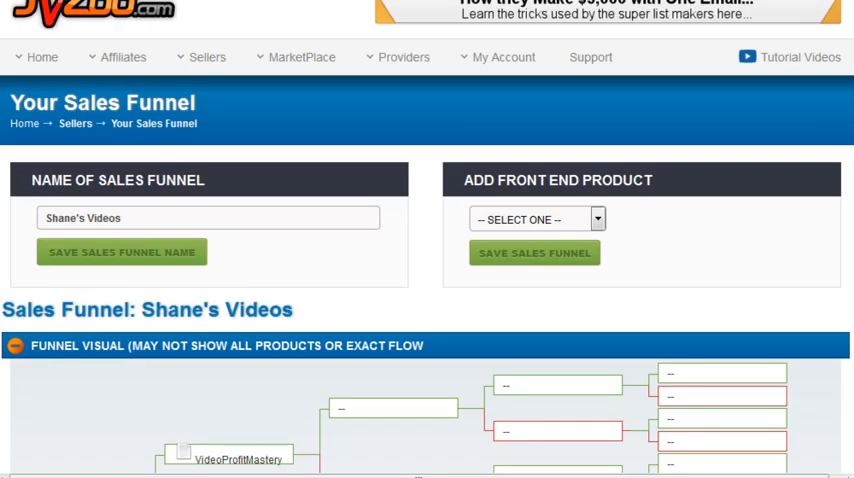
# Add Video Cash Machines Evolution as VideoProfitMastery's upsell and confirm the affiliate sync
pyautogui.scroll(-3)
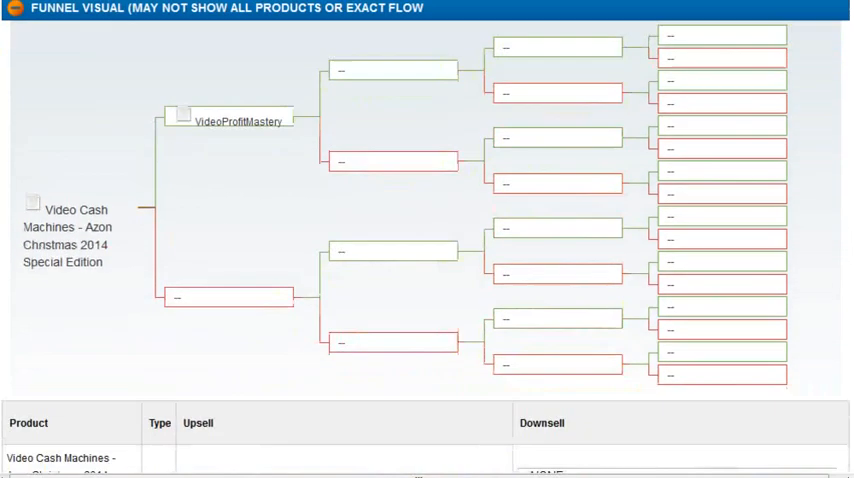
pyautogui.scroll(-3)
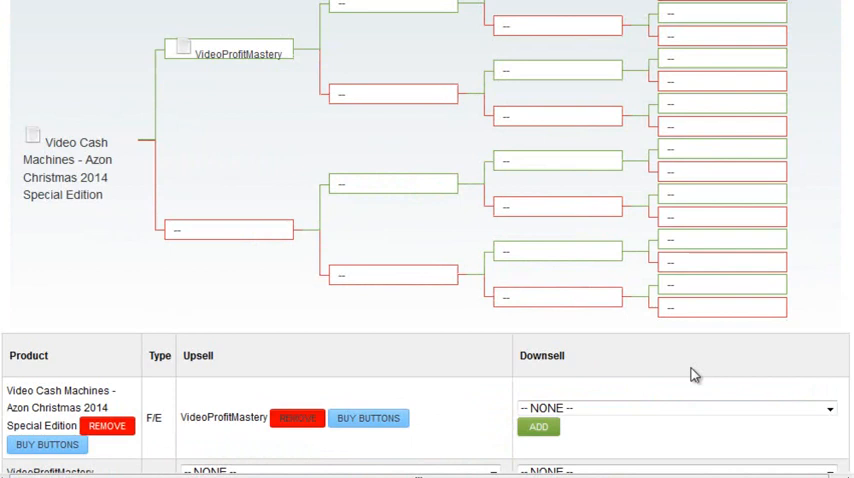
pyautogui.scroll(-3)
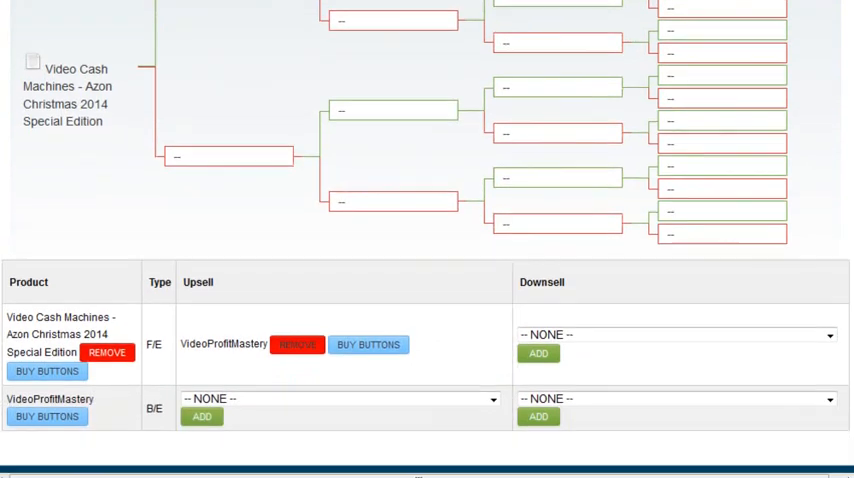
pyautogui.scroll(-3)
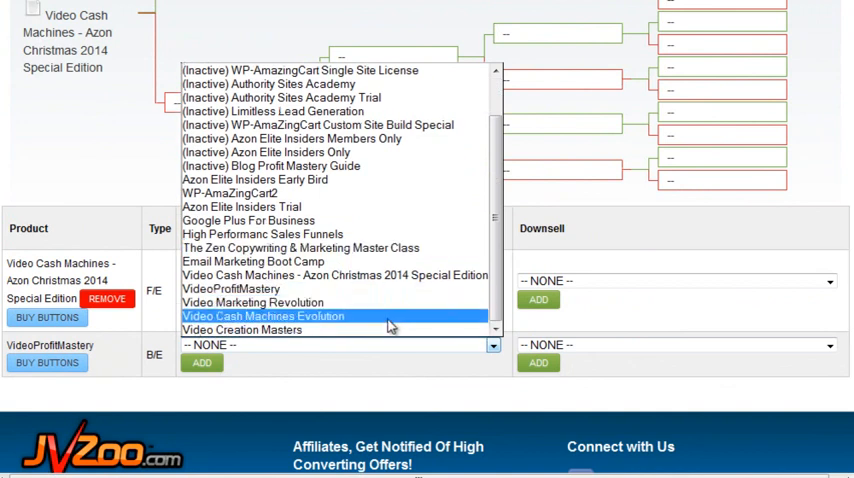
pyautogui.click(264, 316)
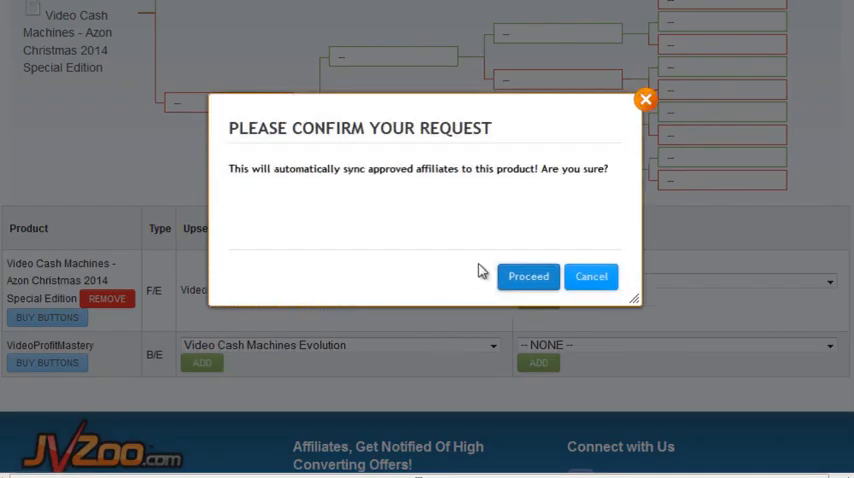
pyautogui.click(528, 276)
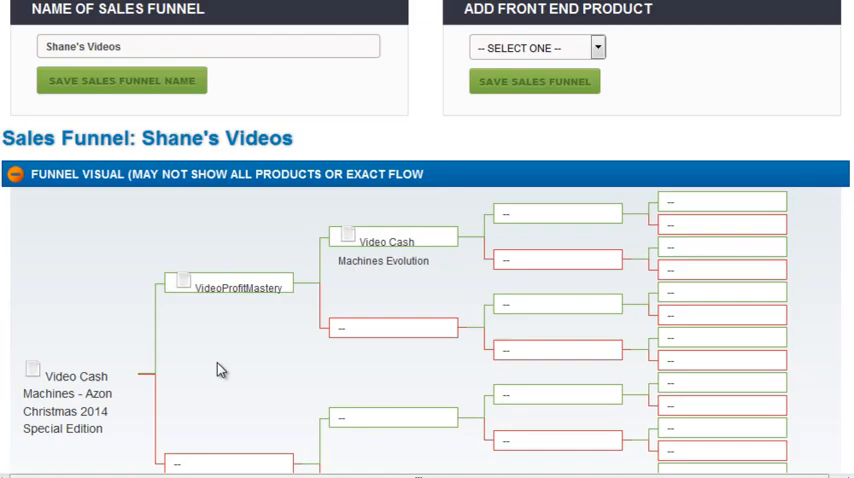
# Choose Video Marketing Revolution as VideoProfitMastery's downsell so the funnel page reloads
pyautogui.scroll(-3)
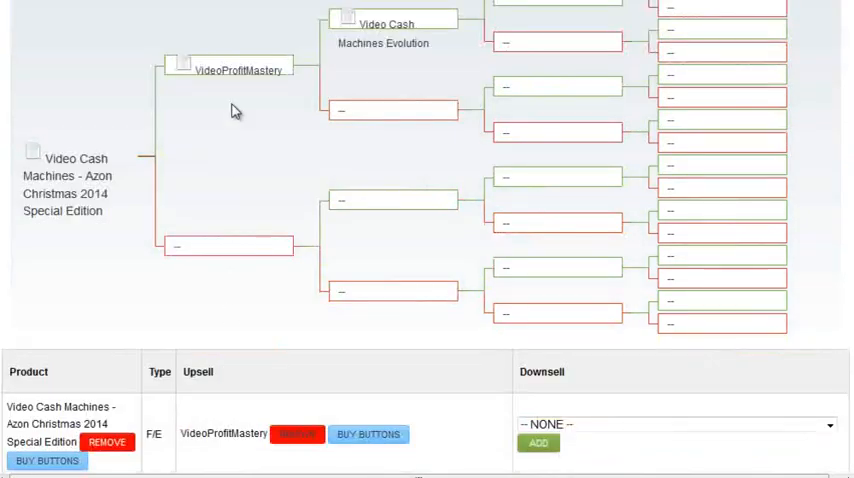
pyautogui.scroll(-3)
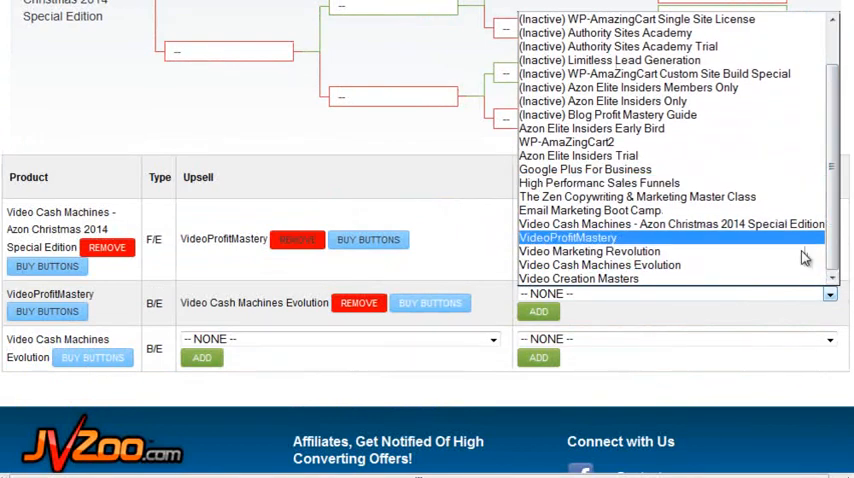
pyautogui.moveTo(588, 250)
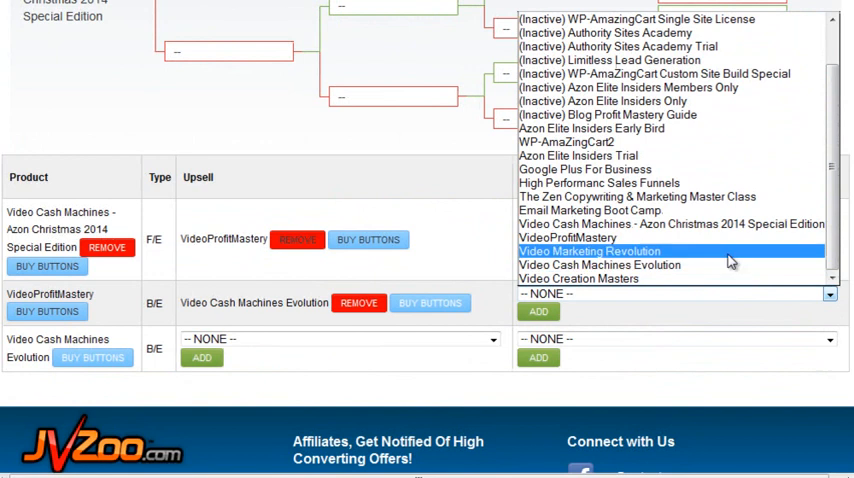
pyautogui.click(590, 250)
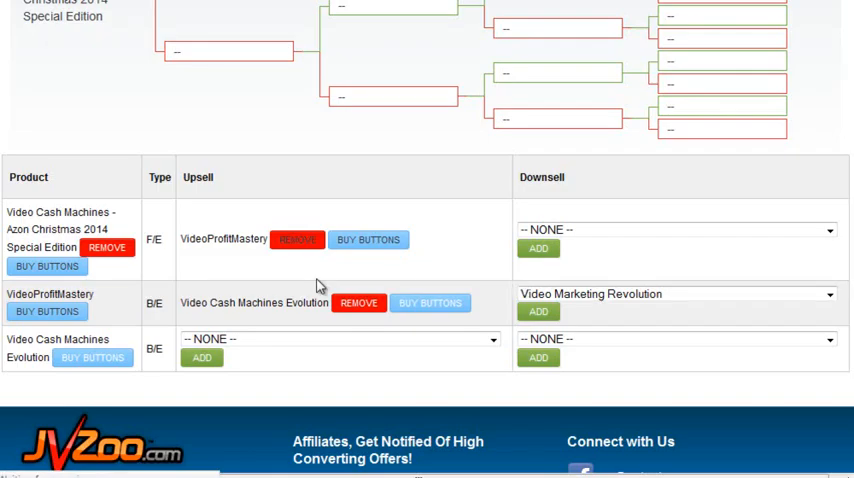
pyautogui.scroll(3)
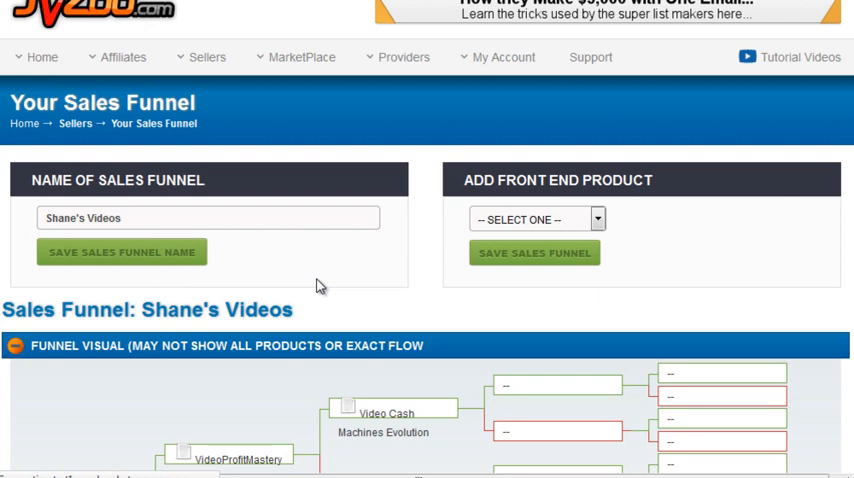
pyautogui.scroll(-3)
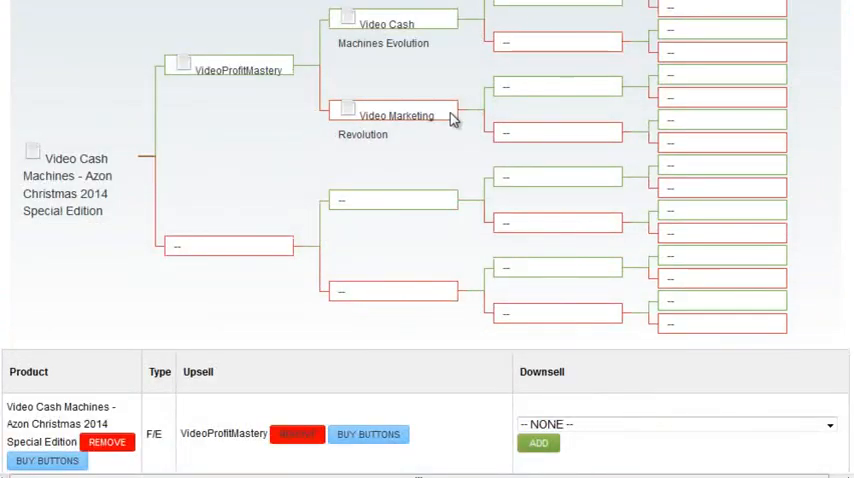
pyautogui.moveTo(412, 118)
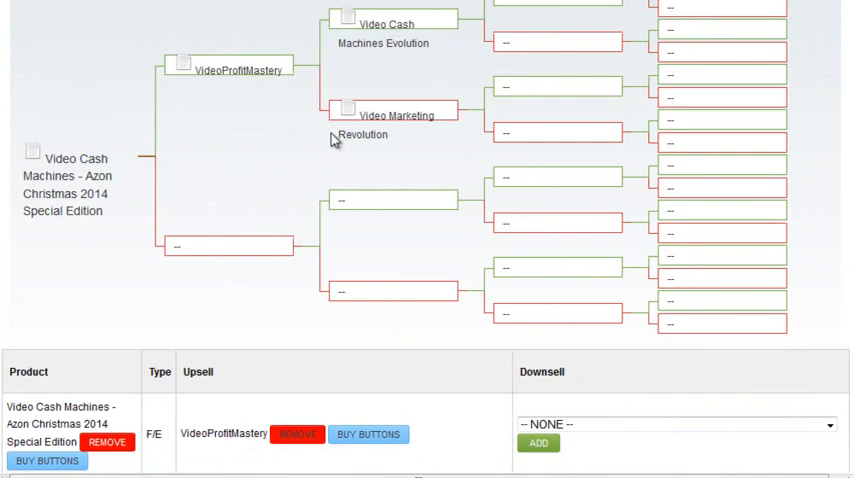
pyautogui.scroll(-3)
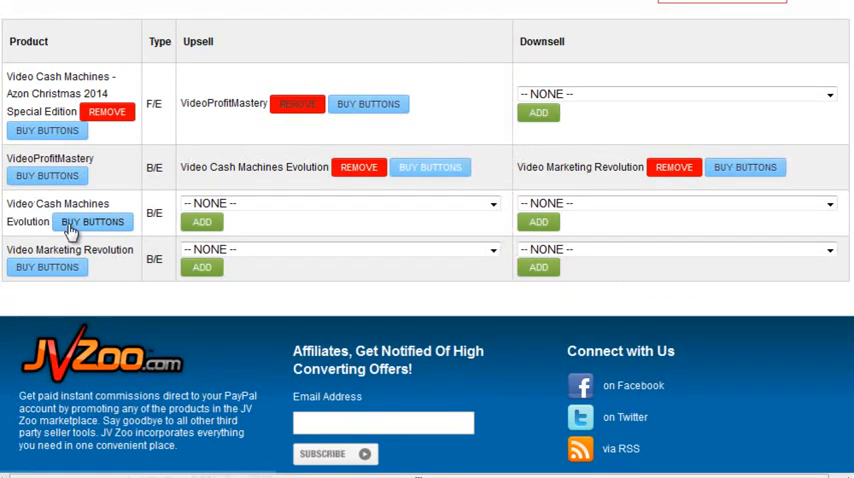
pyautogui.moveTo(252, 228)
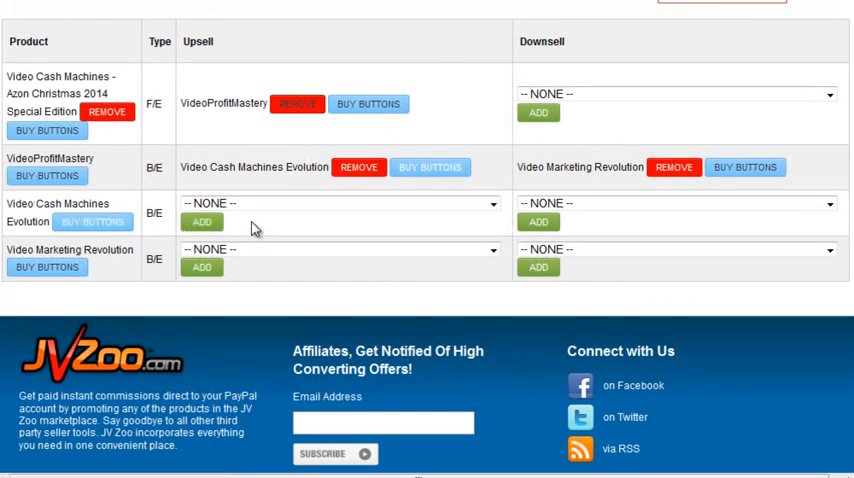
# Browse the downsell product choices for Video Cash Machines Evolution without changing the funnel
pyautogui.click(680, 204)
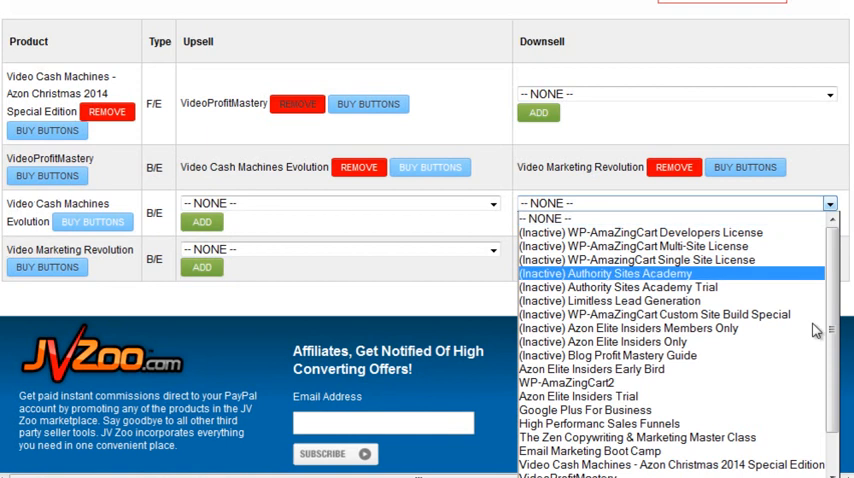
pyautogui.moveTo(670, 436)
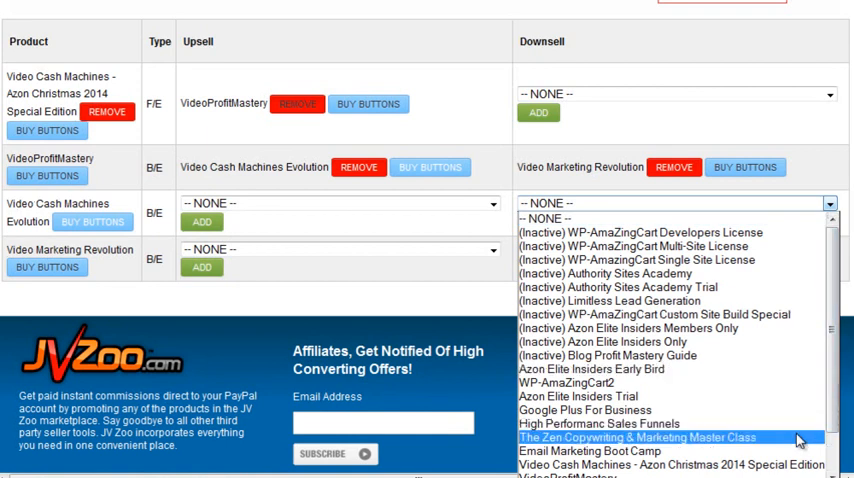
pyautogui.scroll(-3)
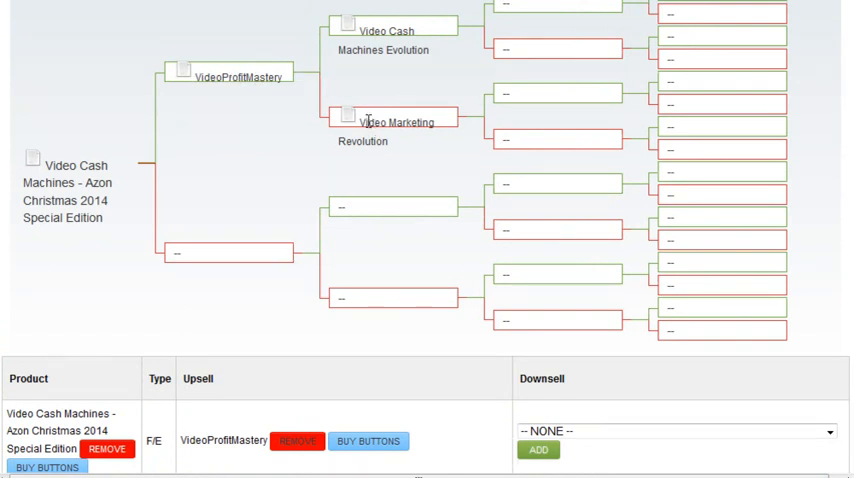
pyautogui.moveTo(396, 138)
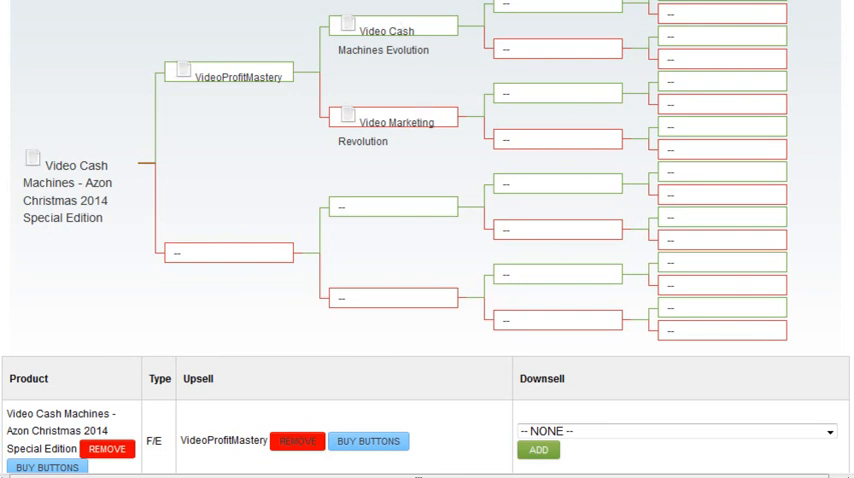
pyautogui.scroll(-3)
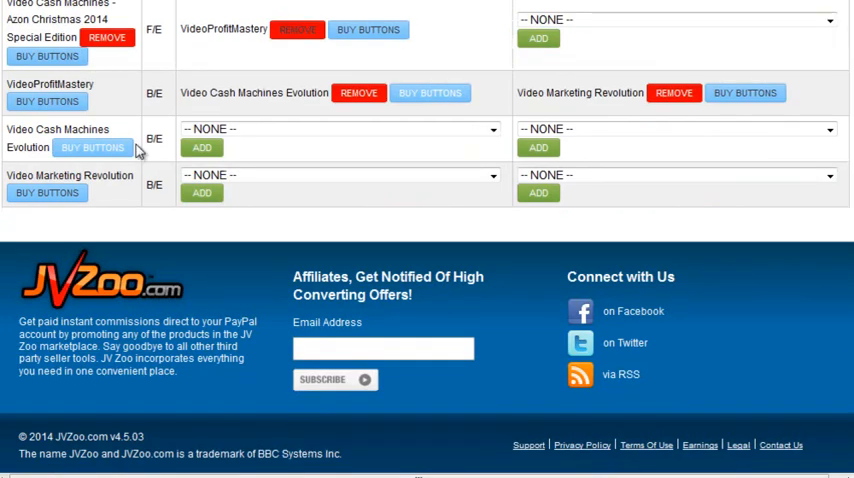
pyautogui.moveTo(430, 190)
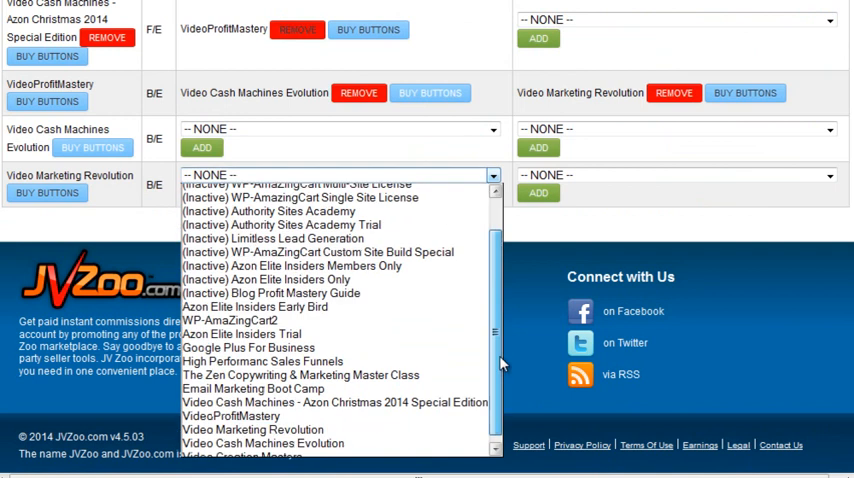
# Choose Video Cash Machines Evolution in Video Marketing Revolution's upsell list and add it to the funnel
pyautogui.scroll(-3)
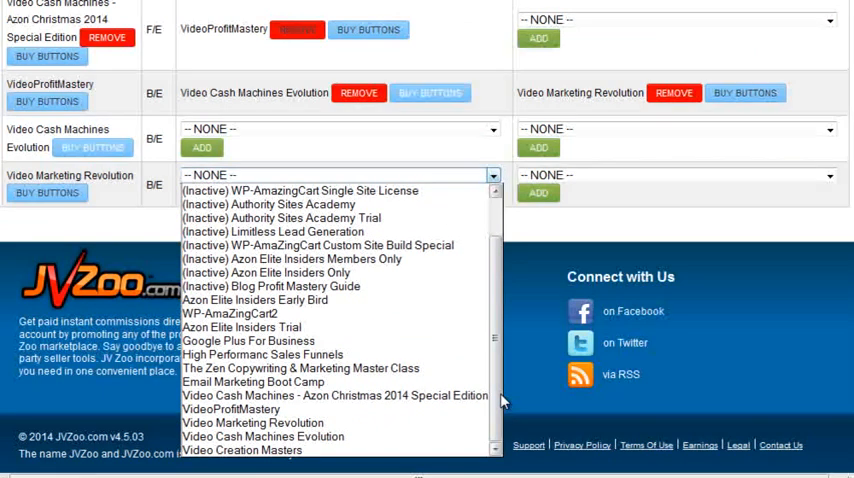
pyautogui.moveTo(264, 436)
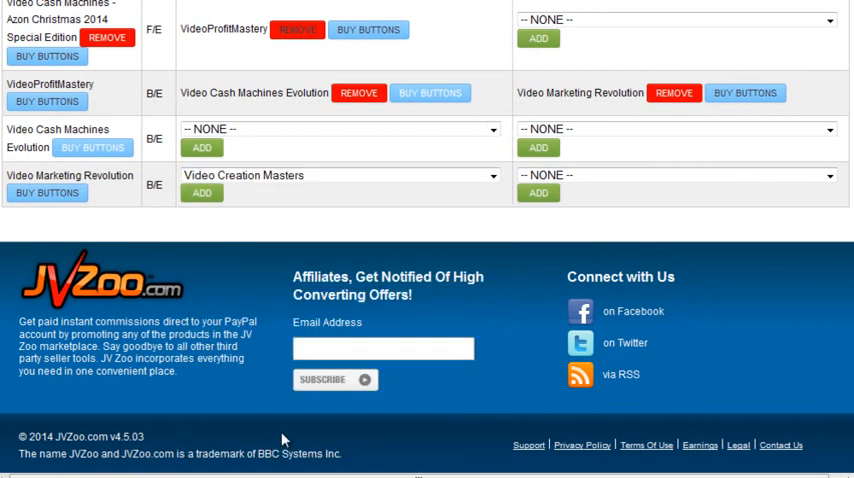
pyautogui.moveTo(496, 192)
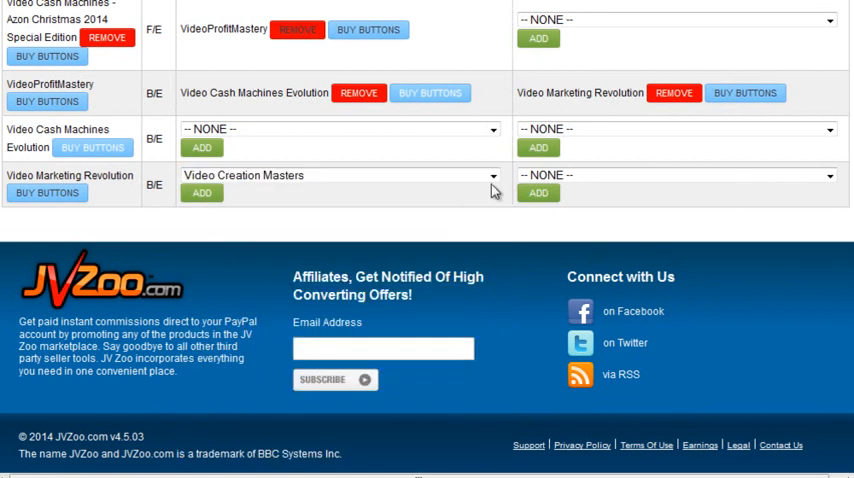
pyautogui.click(340, 176)
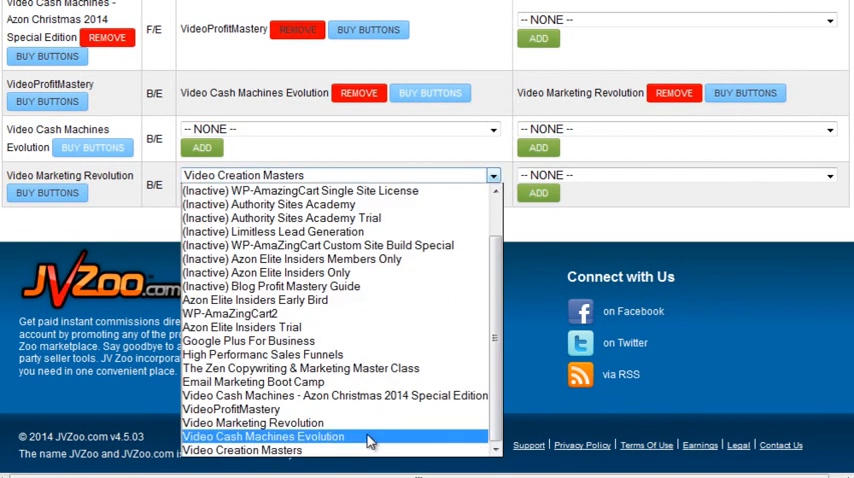
pyautogui.click(262, 436)
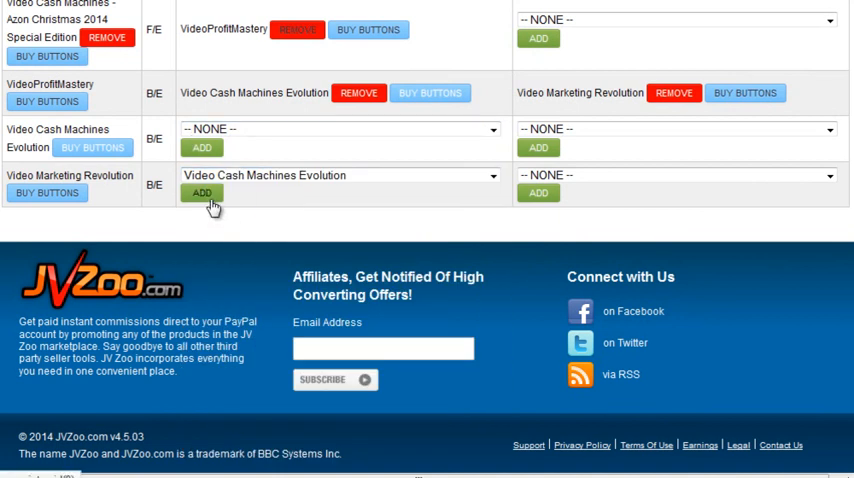
pyautogui.click(202, 192)
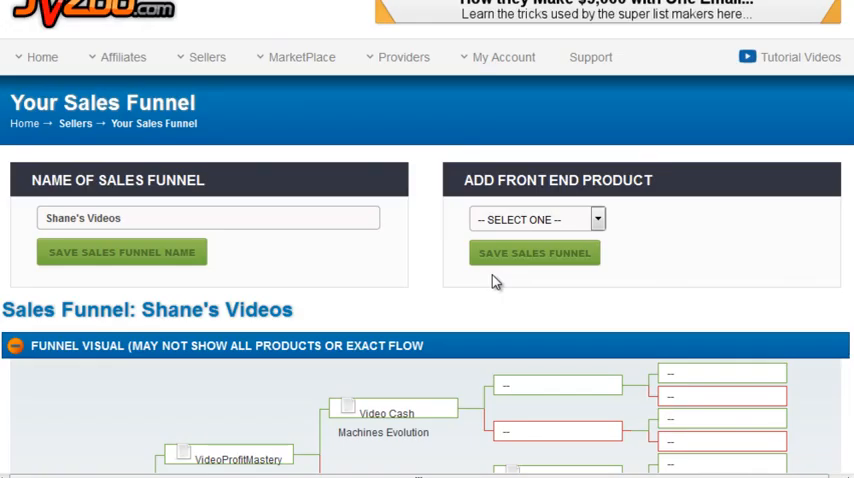
# Add Video Creation Masters as Video Marketing Revolution's downsell and confirm the affiliate sync
pyautogui.scroll(-3)
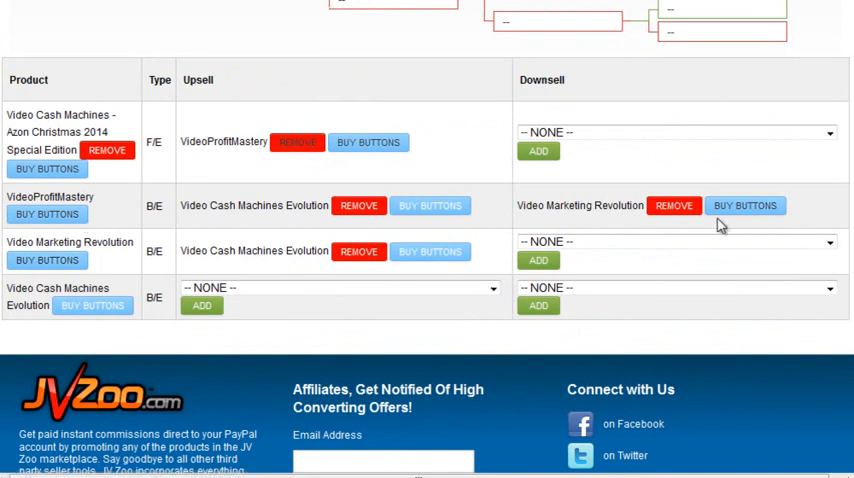
pyautogui.moveTo(322, 284)
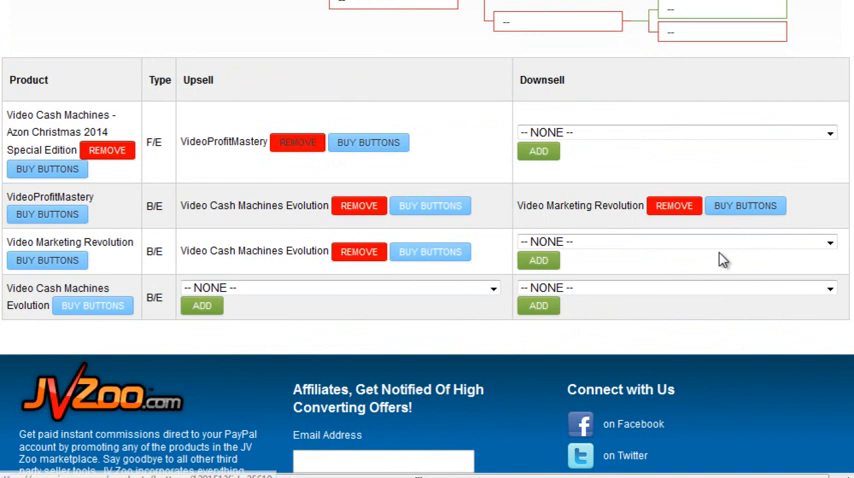
pyautogui.click(676, 240)
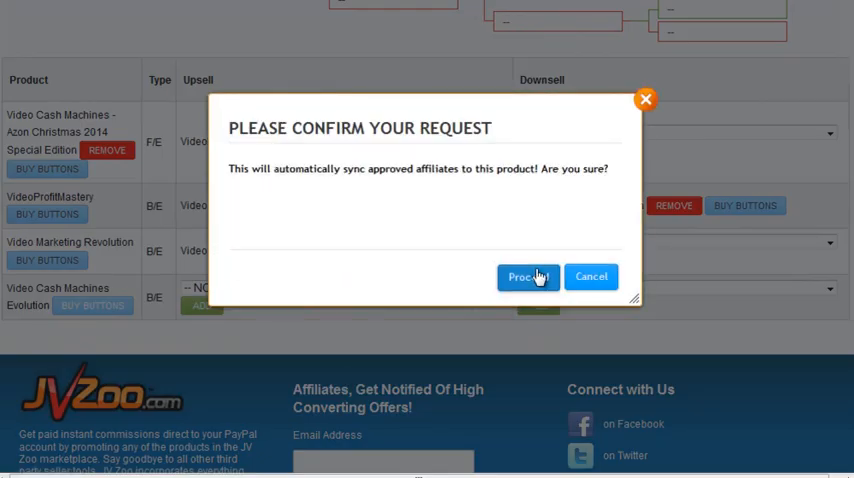
pyautogui.click(528, 276)
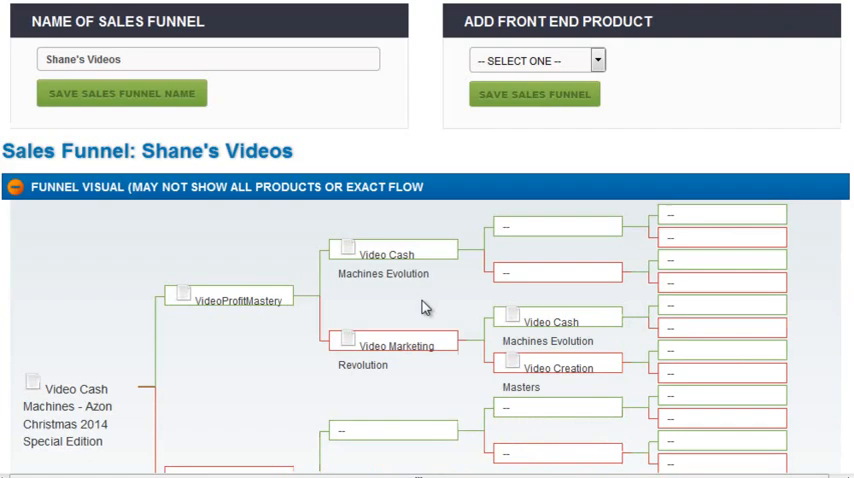
pyautogui.scroll(-3)
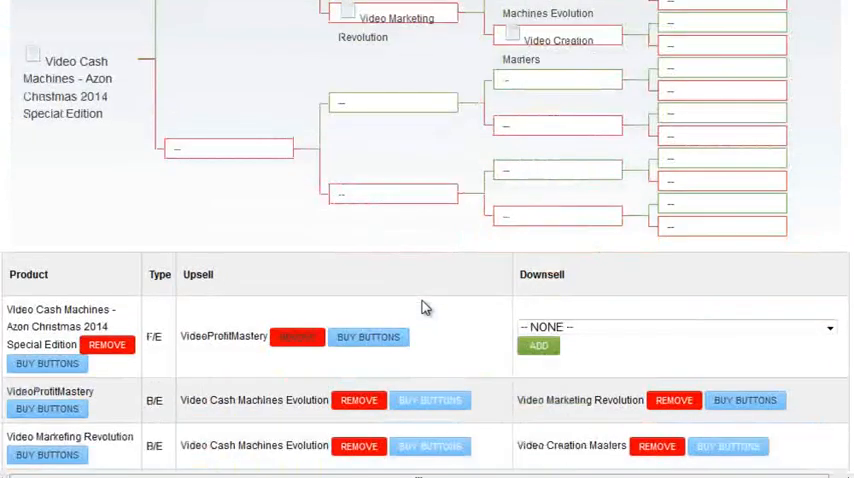
pyautogui.scroll(-3)
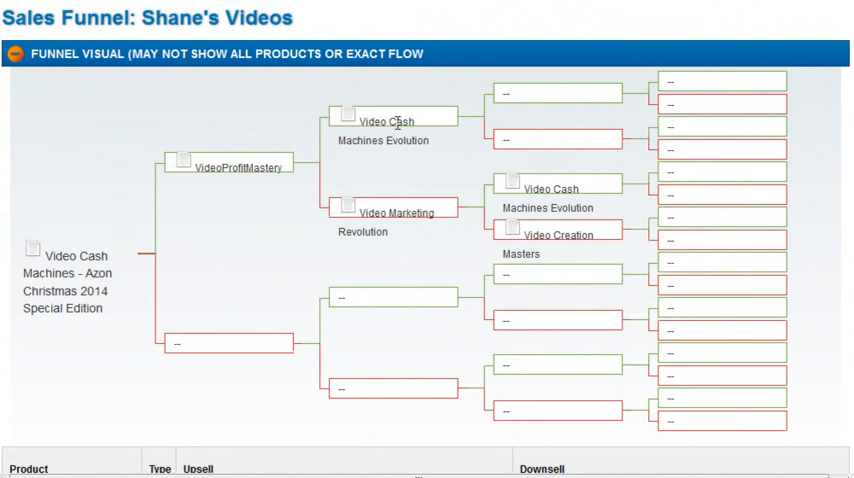
pyautogui.moveTo(388, 286)
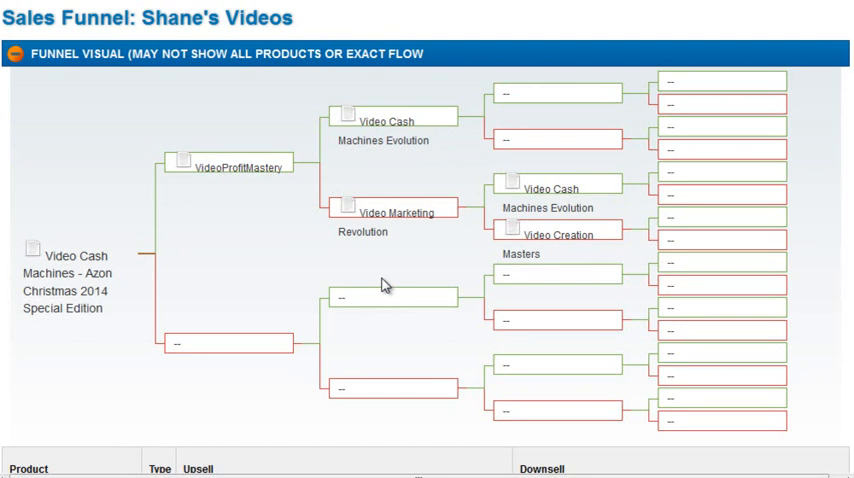
pyautogui.moveTo(416, 212)
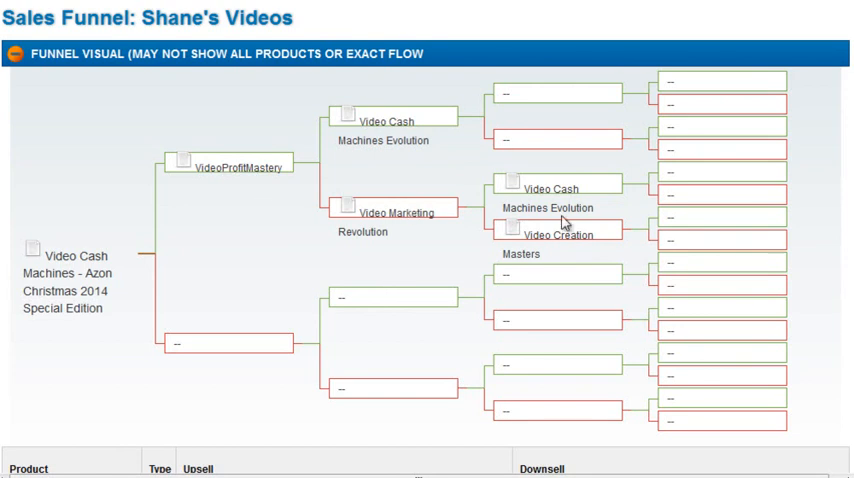
pyautogui.moveTo(566, 224)
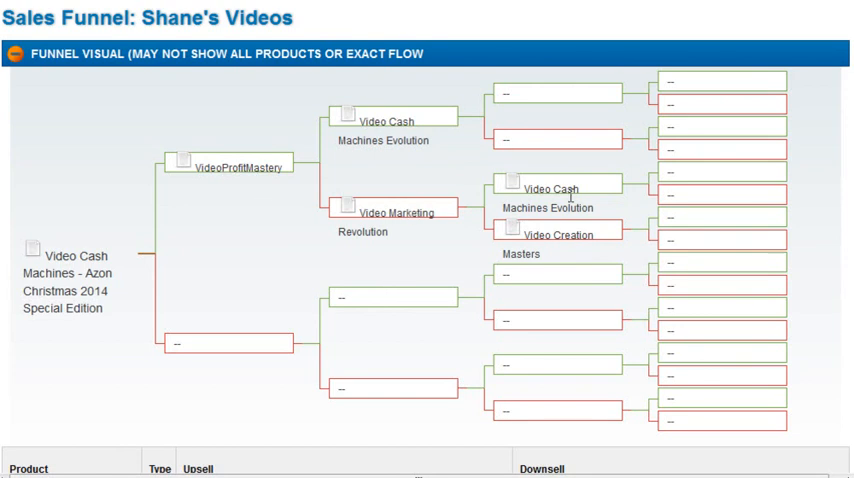
pyautogui.moveTo(590, 190)
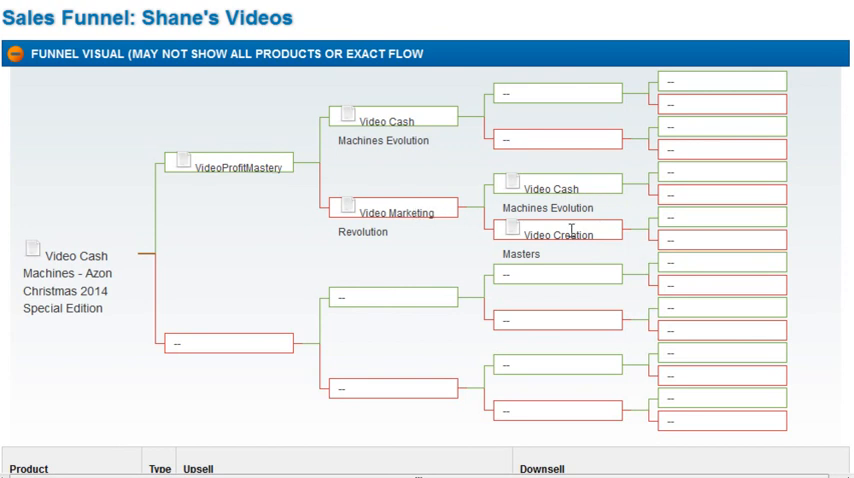
pyautogui.moveTo(572, 236)
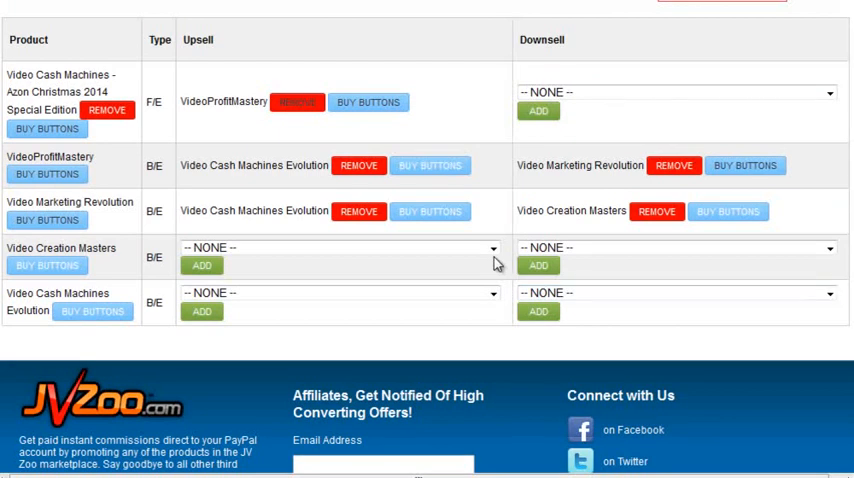
# Add an upsell for Video Creation Masters and confirm affiliate sync, creating a new Video Cash branch
pyautogui.click(492, 248)
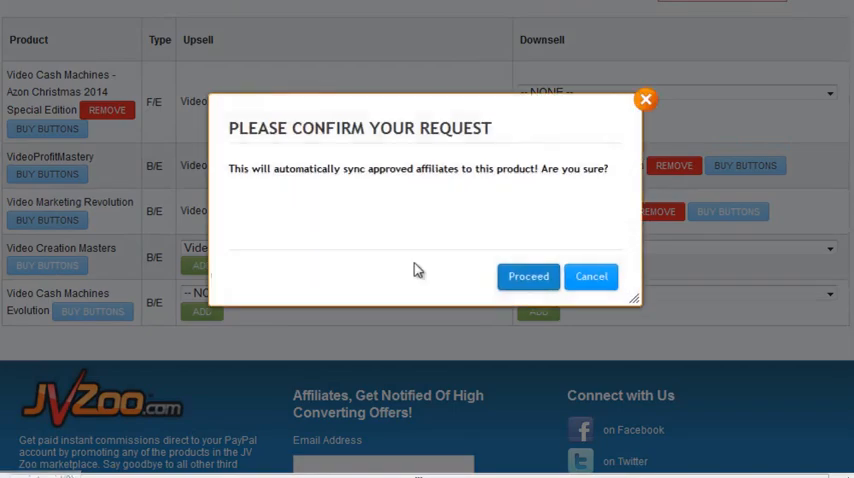
pyautogui.click(528, 276)
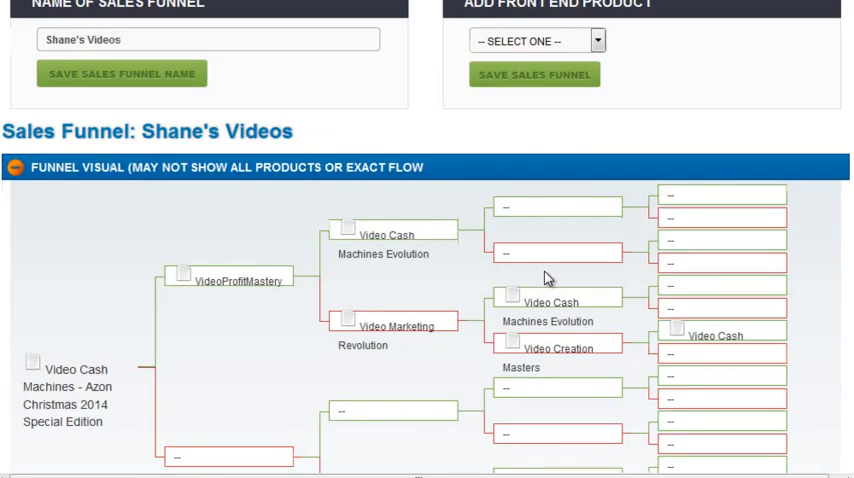
pyautogui.scroll(-3)
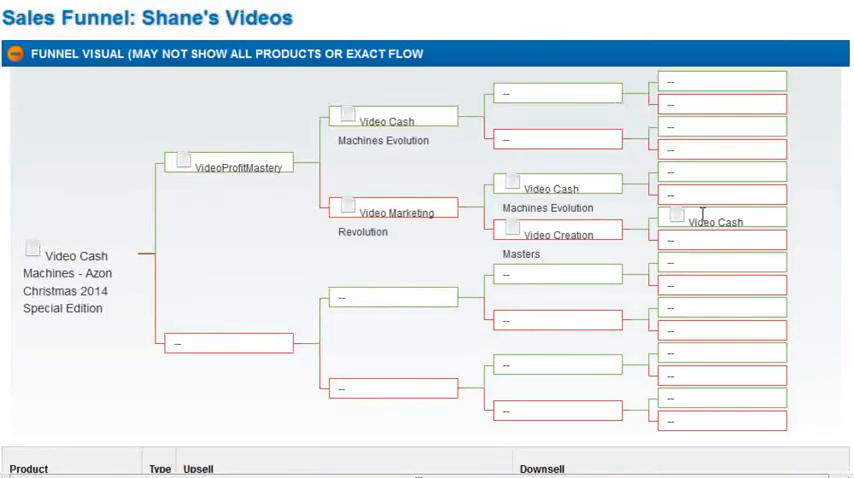
pyautogui.scroll(-3)
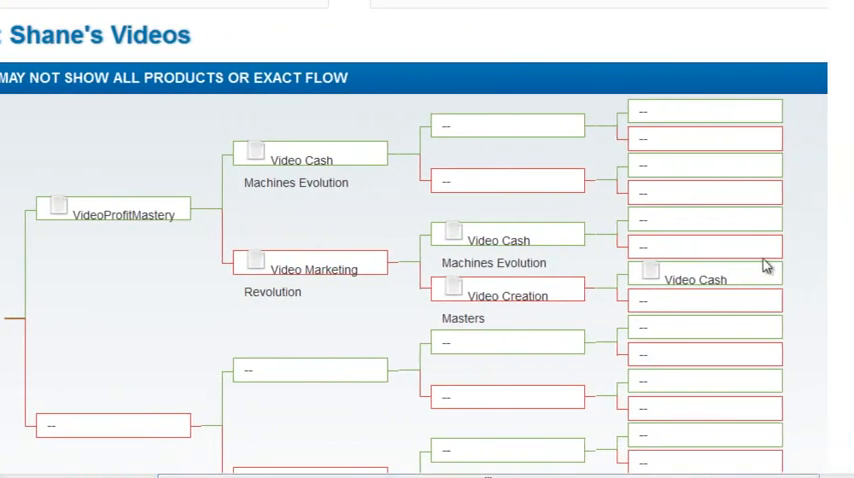
pyautogui.moveTo(514, 264)
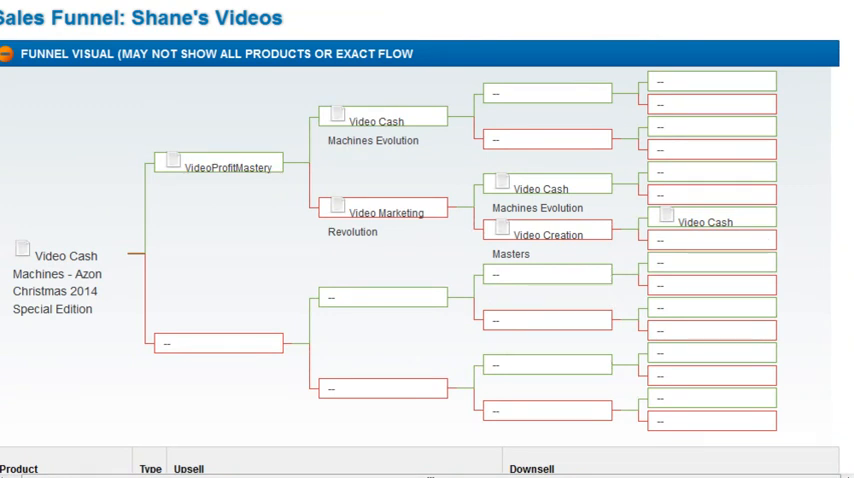
pyautogui.scroll(-3)
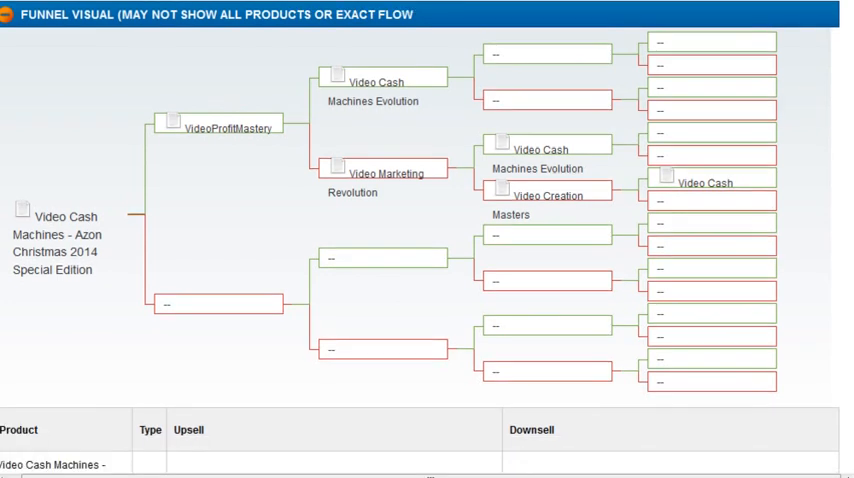
# Add Video Cash Machines Evolution as Video Creation Masters' downsell and confirm the affiliate sync
pyautogui.scroll(-3)
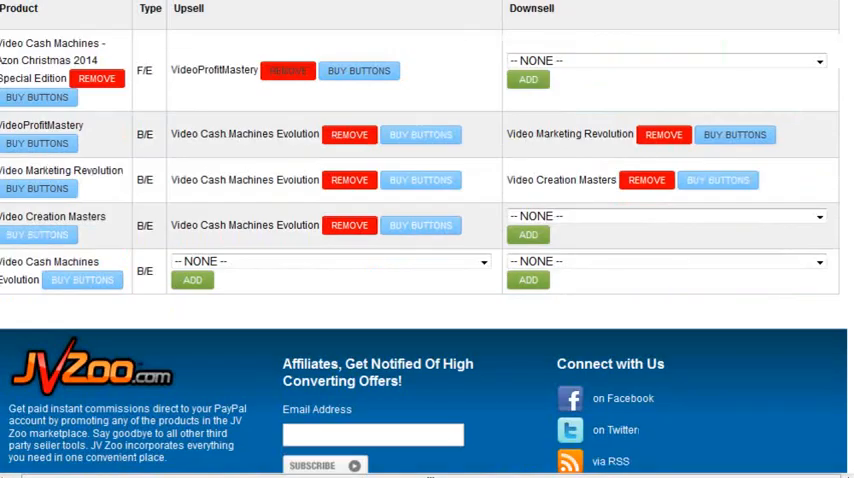
pyautogui.moveTo(380, 308)
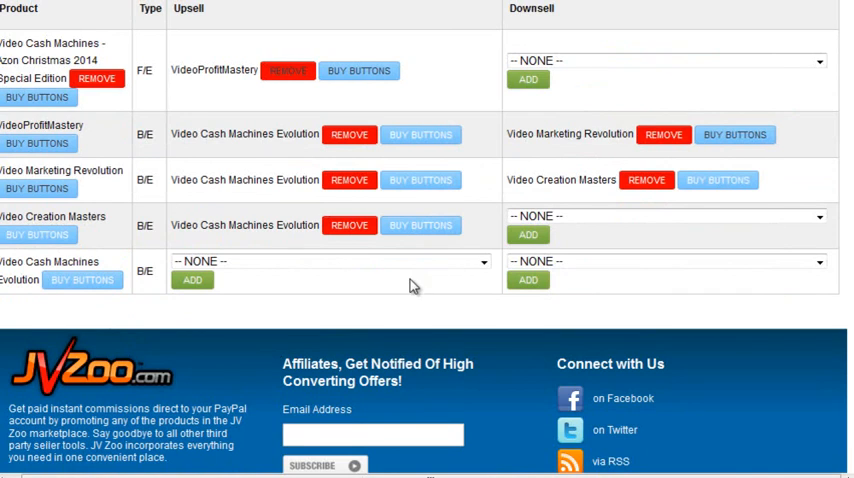
pyautogui.moveTo(822, 232)
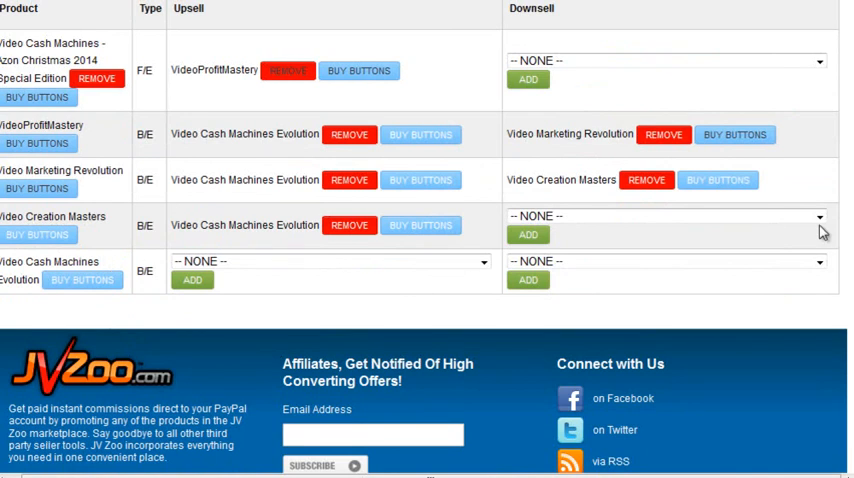
pyautogui.click(820, 216)
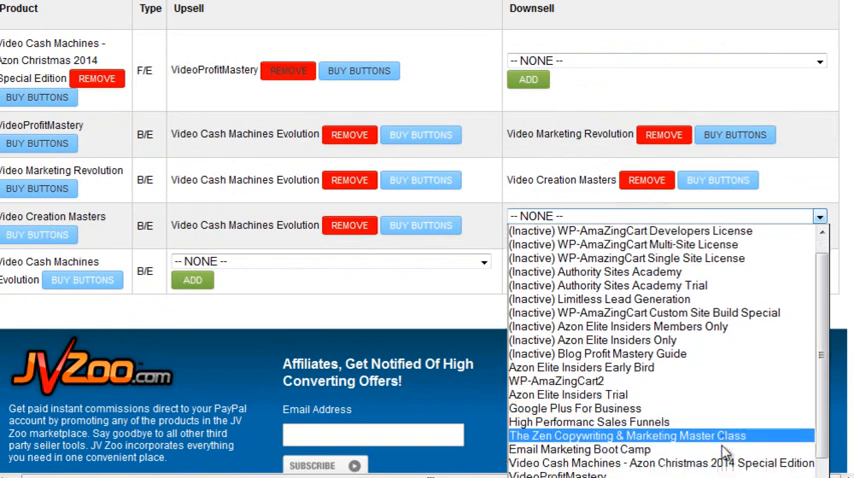
pyautogui.click(666, 216)
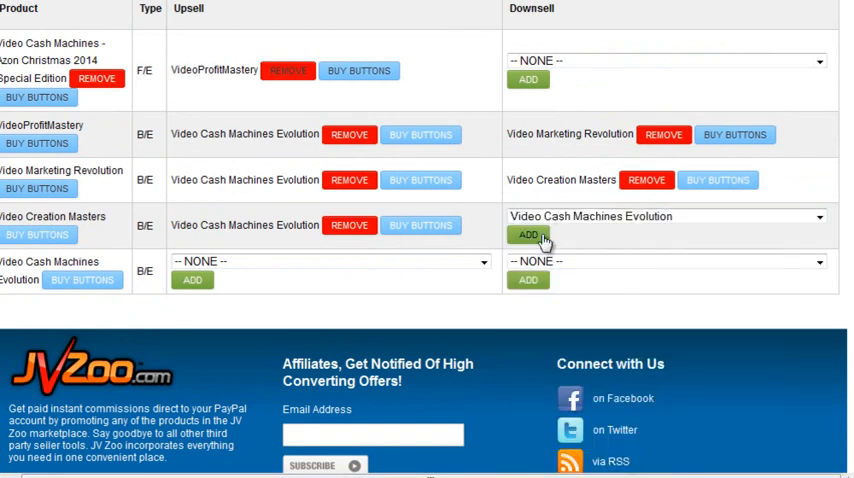
pyautogui.click(528, 236)
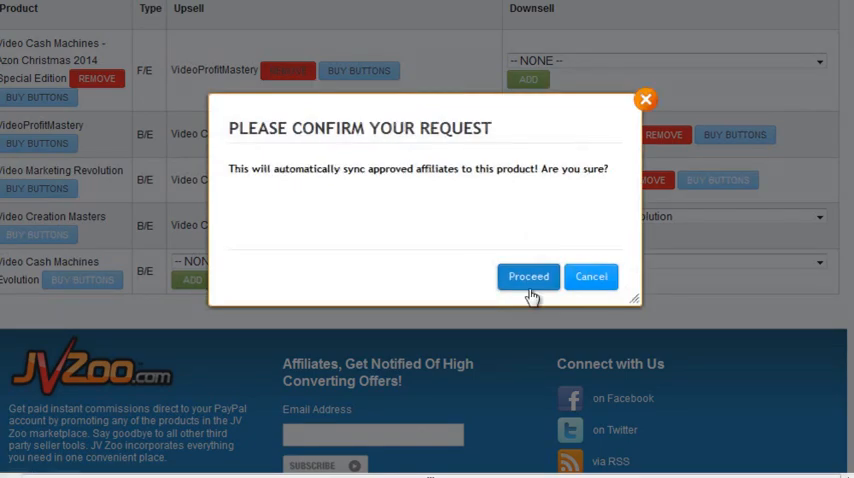
pyautogui.click(528, 276)
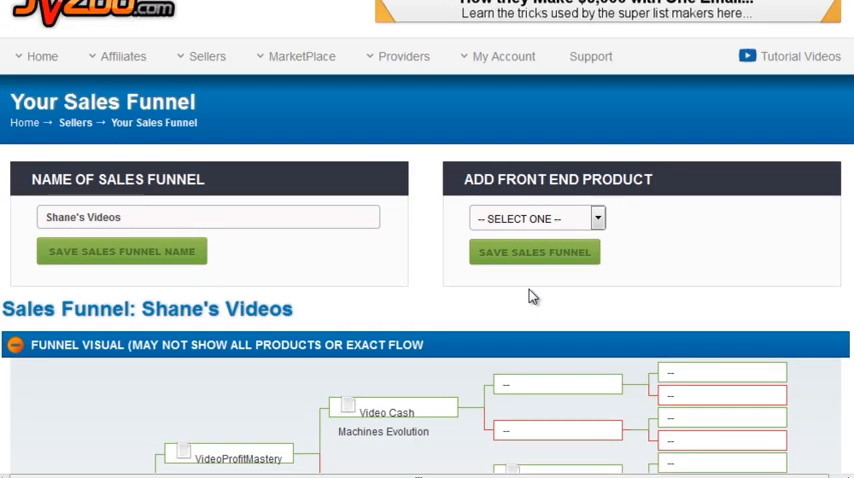
pyautogui.scroll(-3)
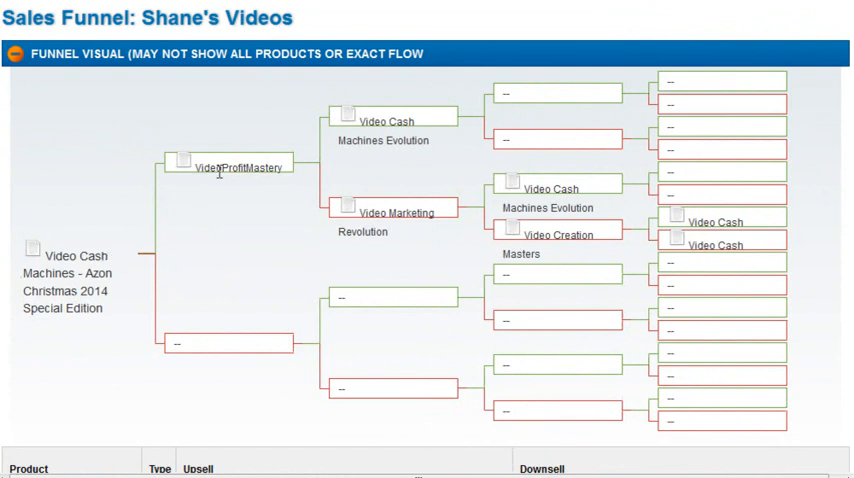
pyautogui.moveTo(414, 122)
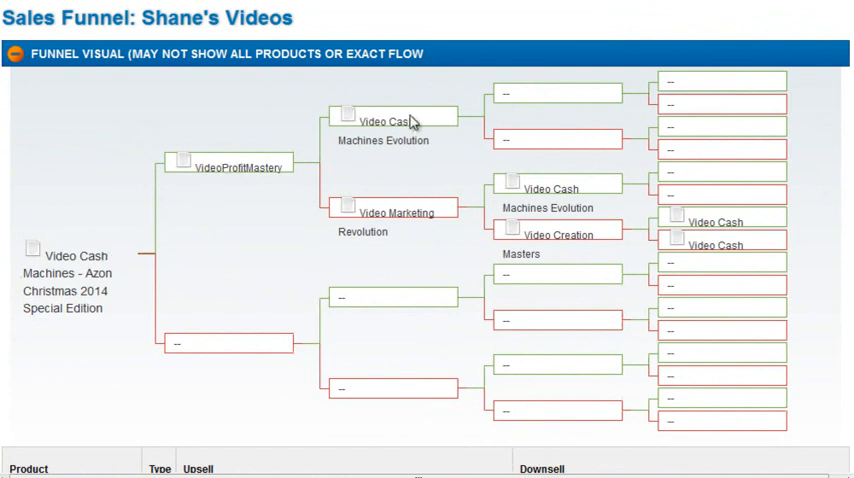
pyautogui.moveTo(424, 128)
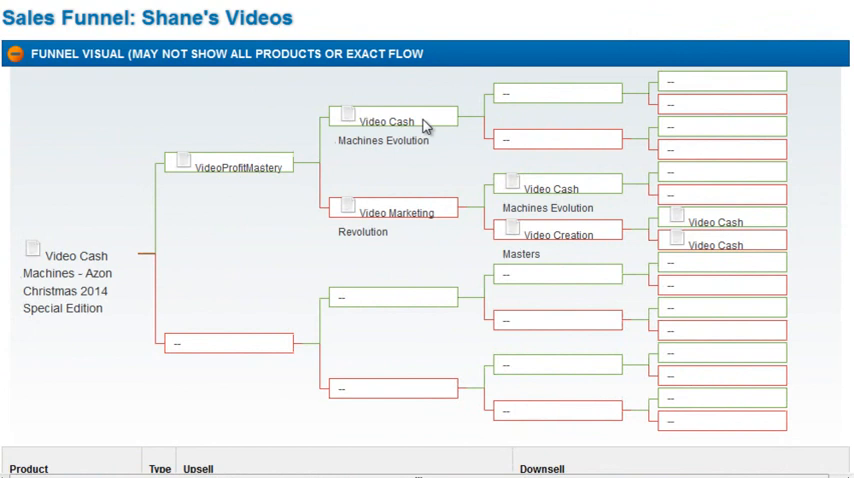
pyautogui.moveTo(388, 228)
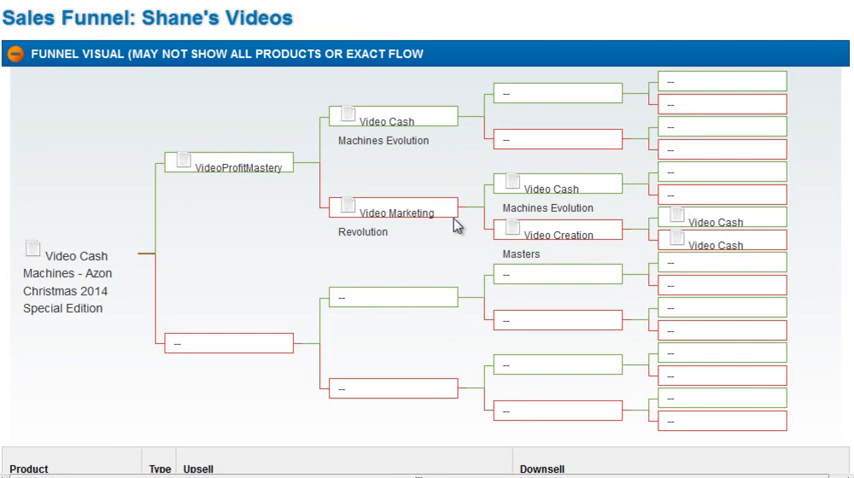
pyautogui.moveTo(584, 184)
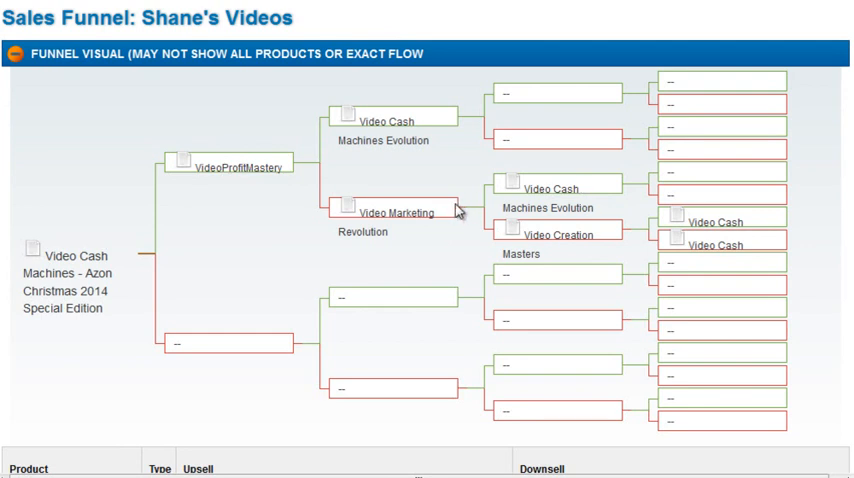
pyautogui.moveTo(596, 258)
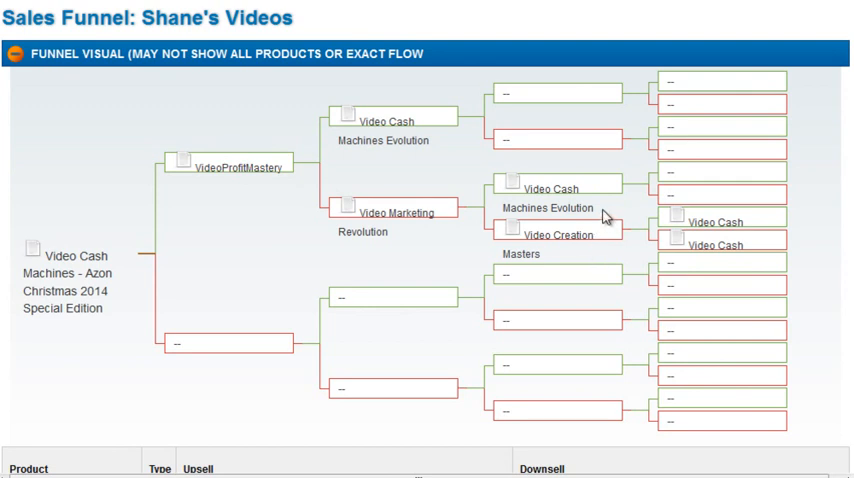
pyautogui.moveTo(790, 200)
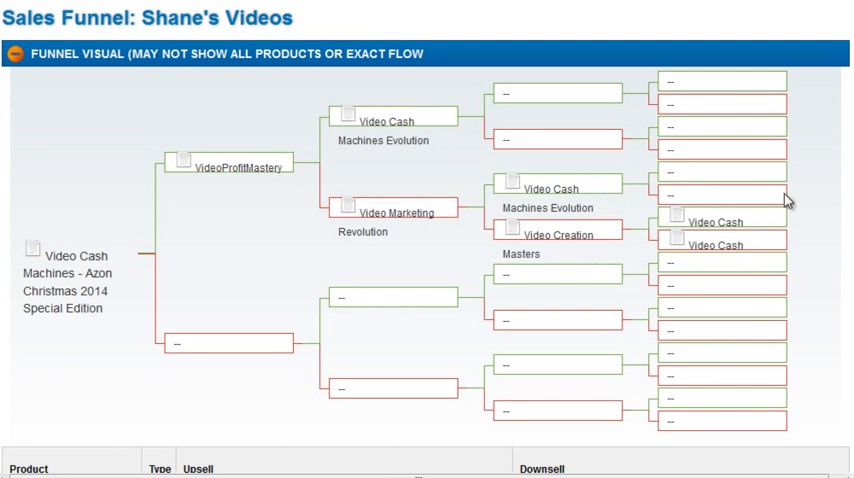
pyautogui.moveTo(600, 250)
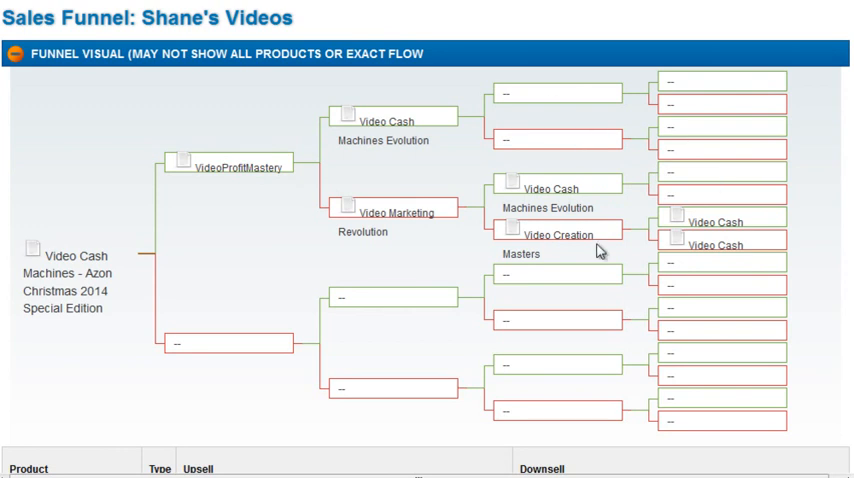
pyautogui.moveTo(596, 244)
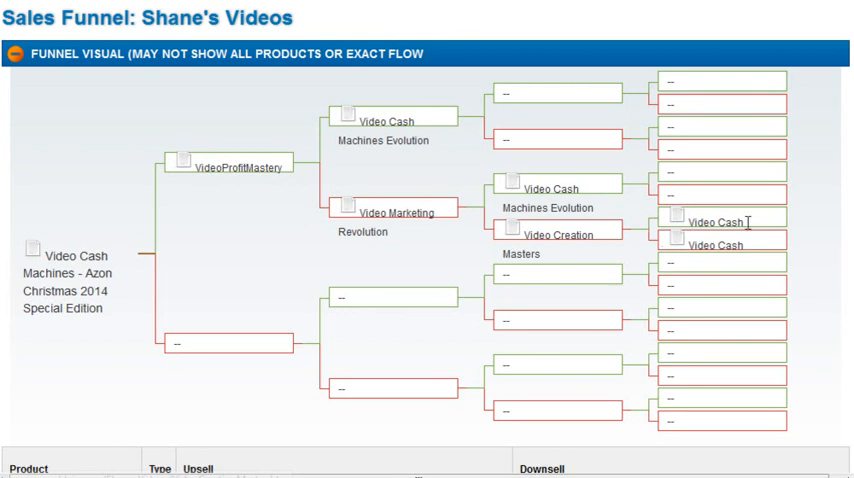
pyautogui.moveTo(212, 436)
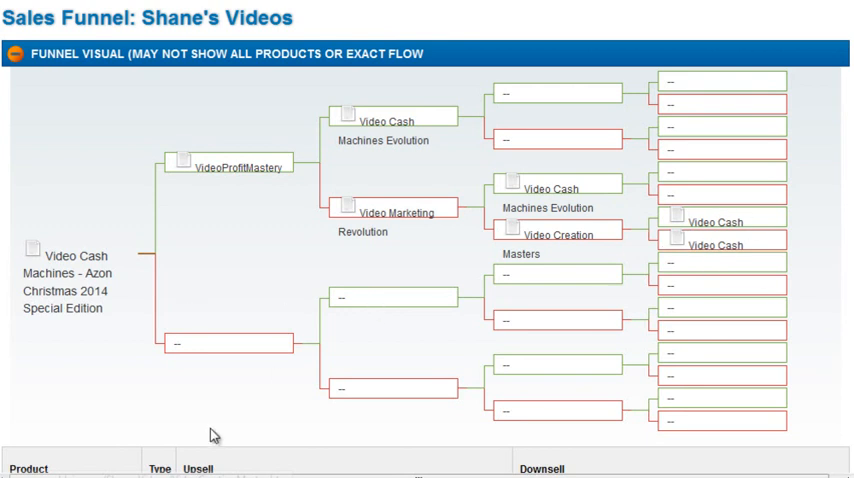
pyautogui.scroll(-3)
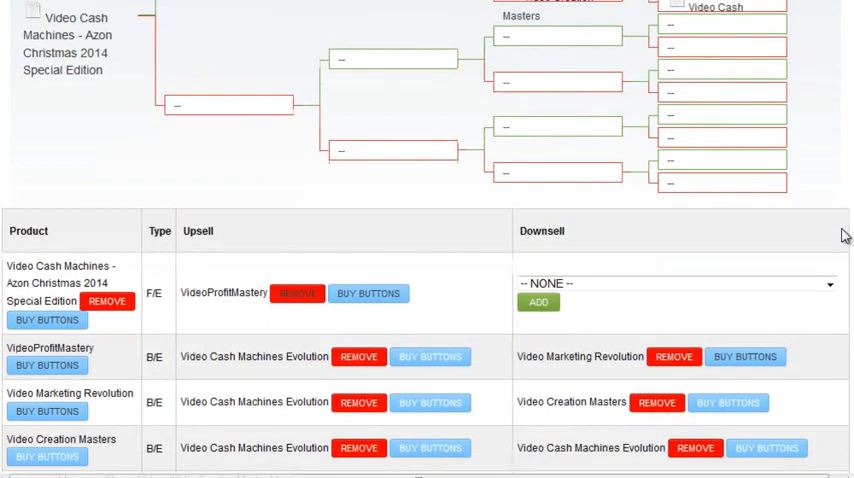
pyautogui.scroll(-3)
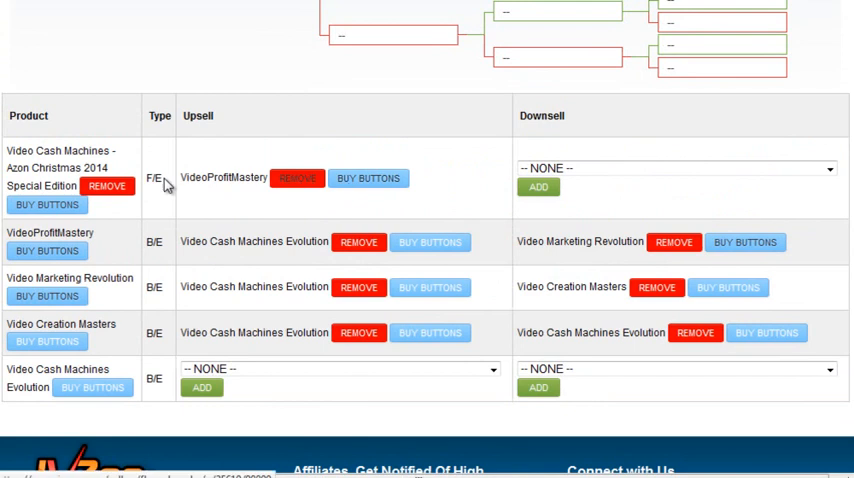
pyautogui.moveTo(48, 204)
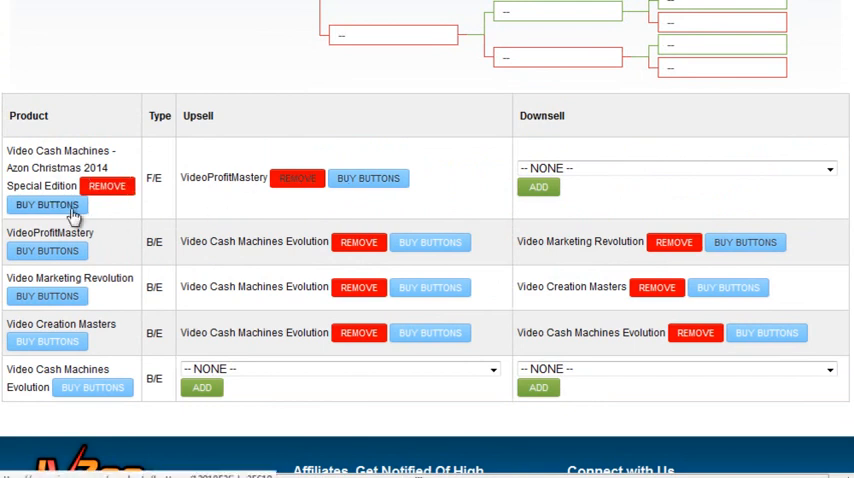
pyautogui.click(46, 204)
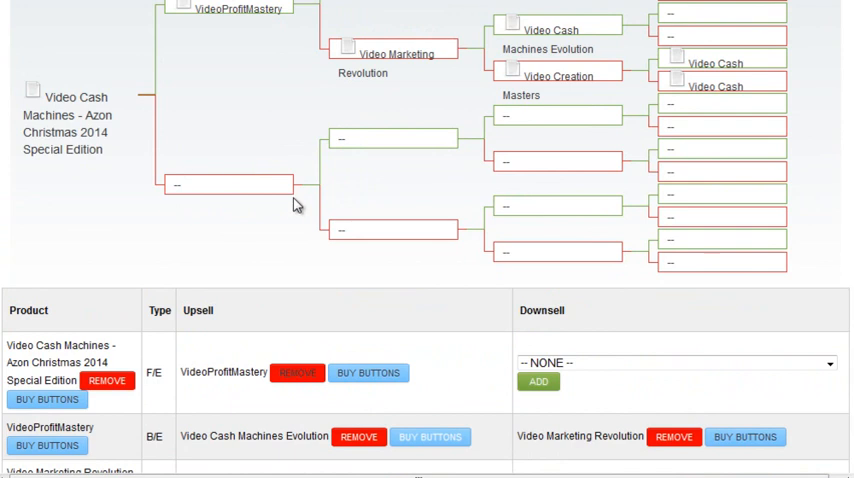
pyautogui.moveTo(234, 182)
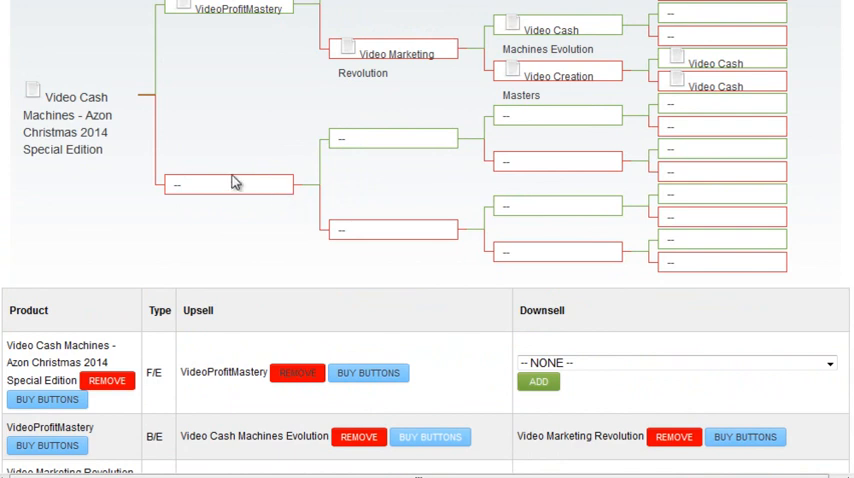
pyautogui.scroll(-3)
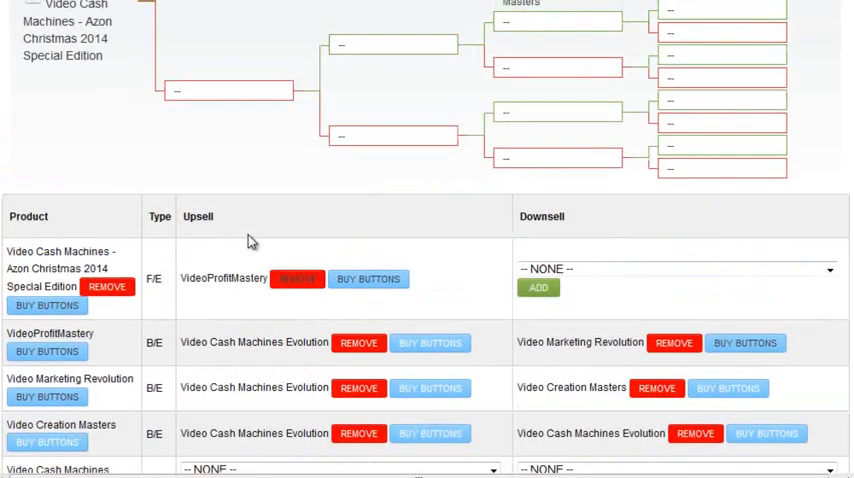
pyautogui.scroll(-3)
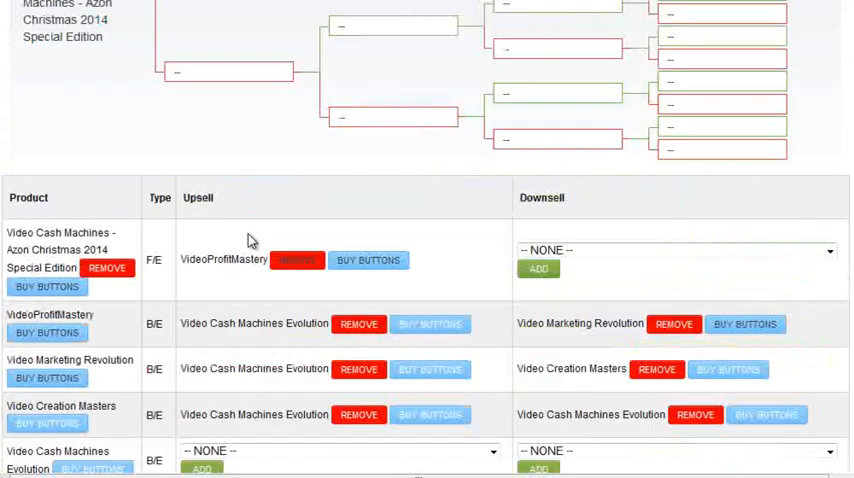
pyautogui.scroll(-3)
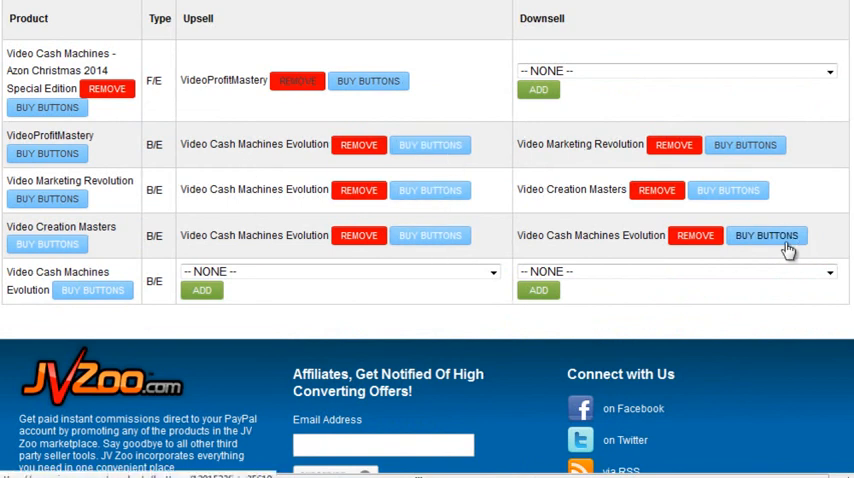
pyautogui.moveTo(410, 270)
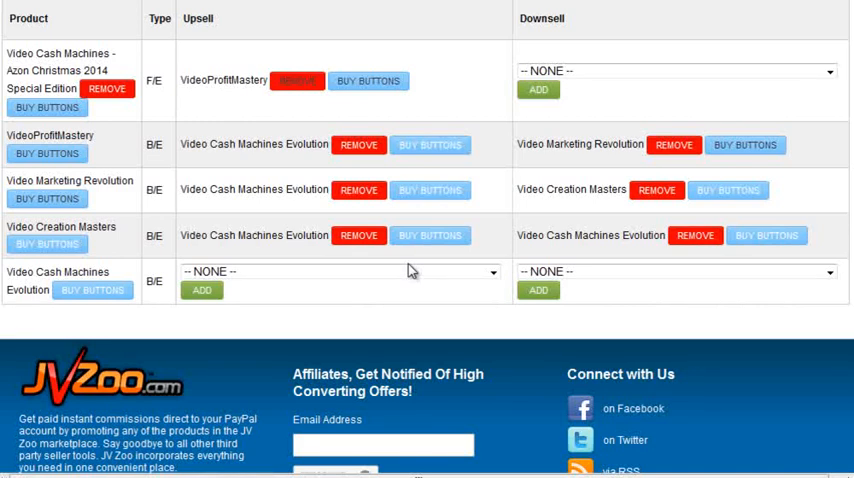